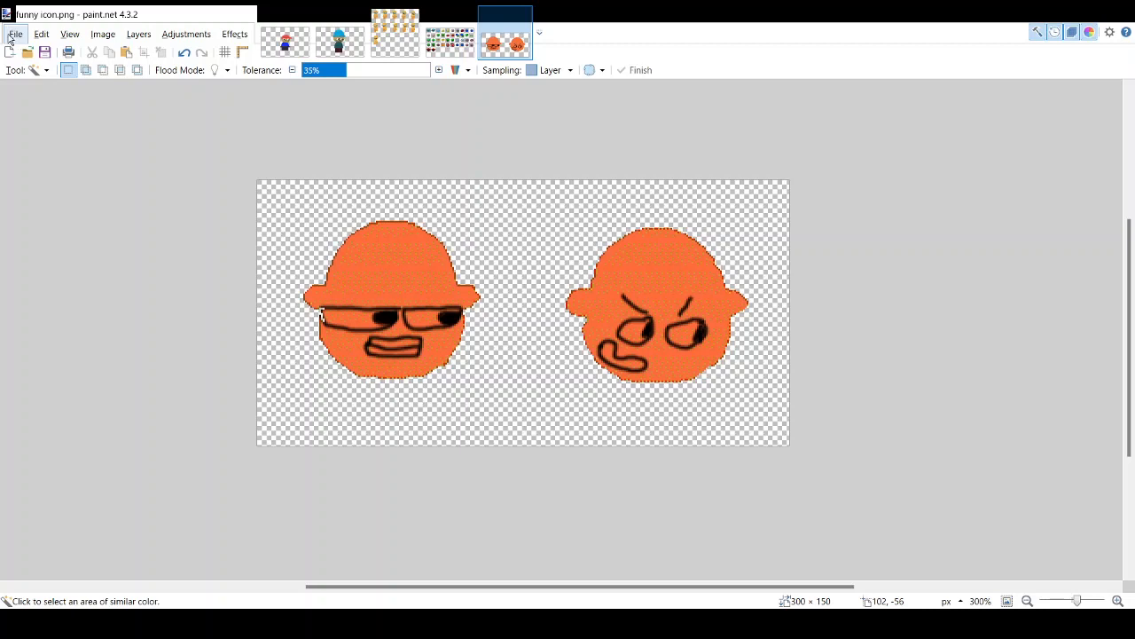
pyautogui.moveTo(171, 134)
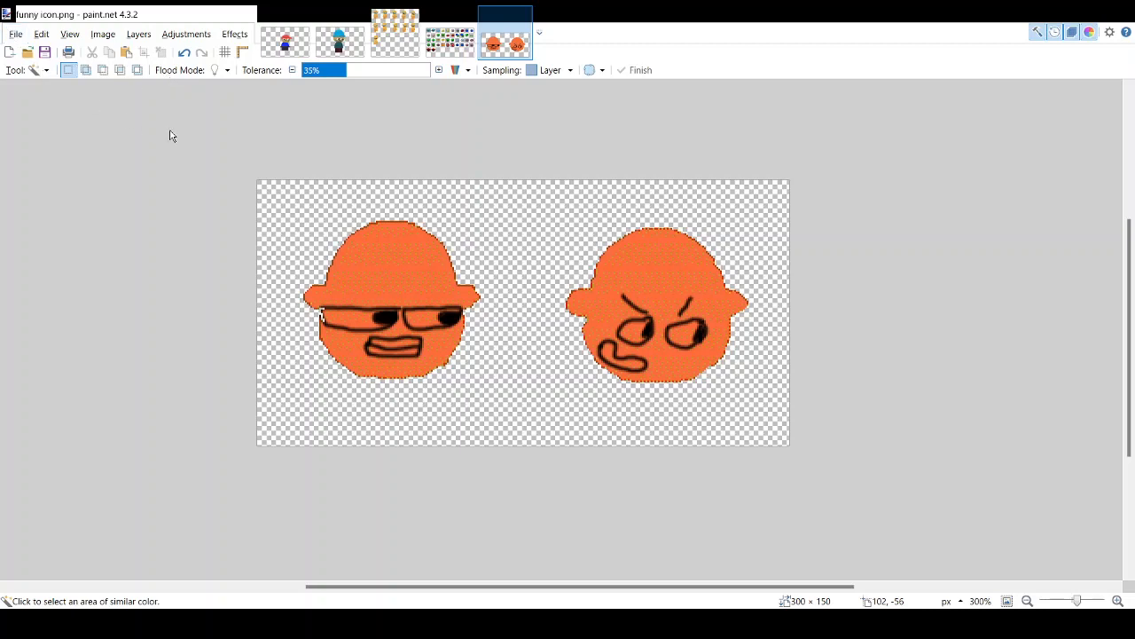
pyautogui.moveTo(195, 165)
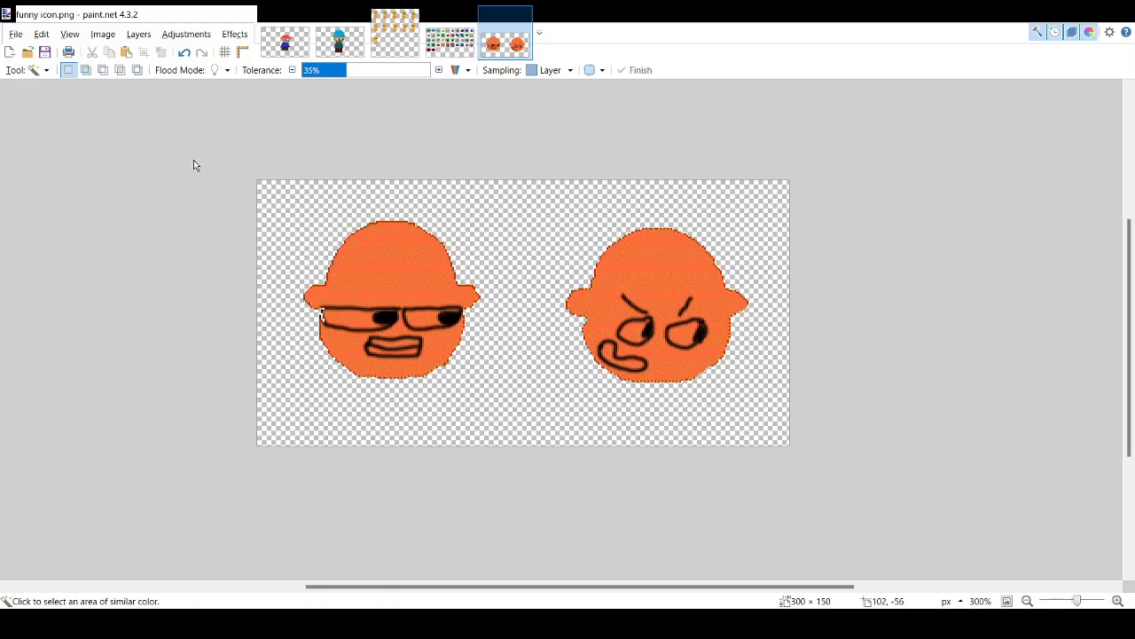
pyautogui.moveTo(446, 344)
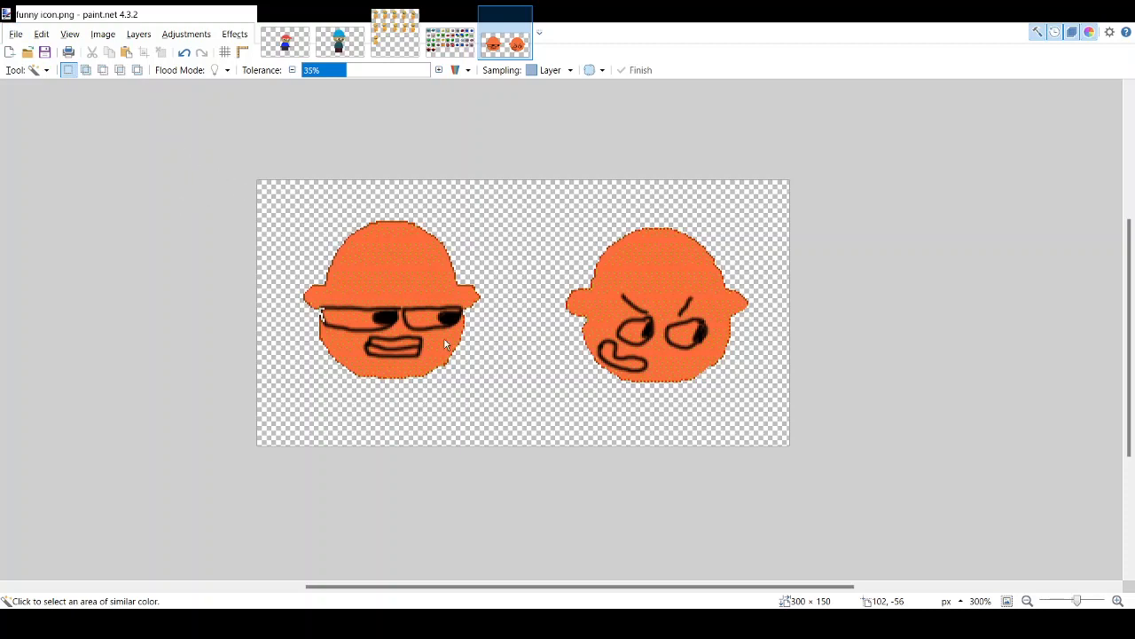
# Step: Make the red-capped, blue-shirted character image the active document
pyautogui.click(559, 32)
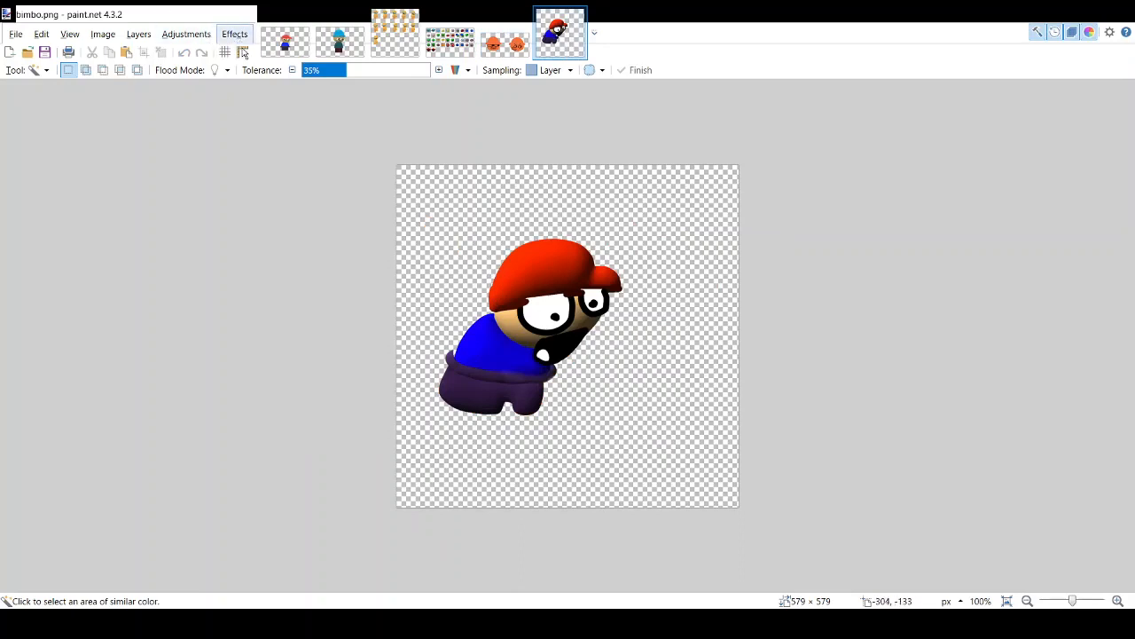
pyautogui.moveTo(447, 156)
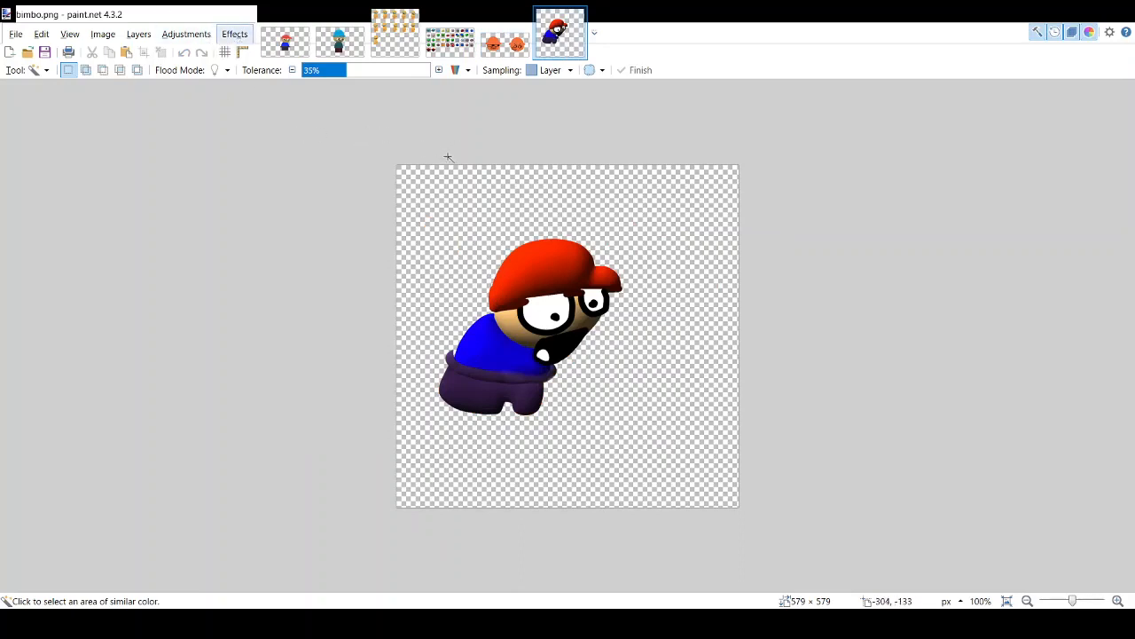
pyautogui.moveTo(444, 150)
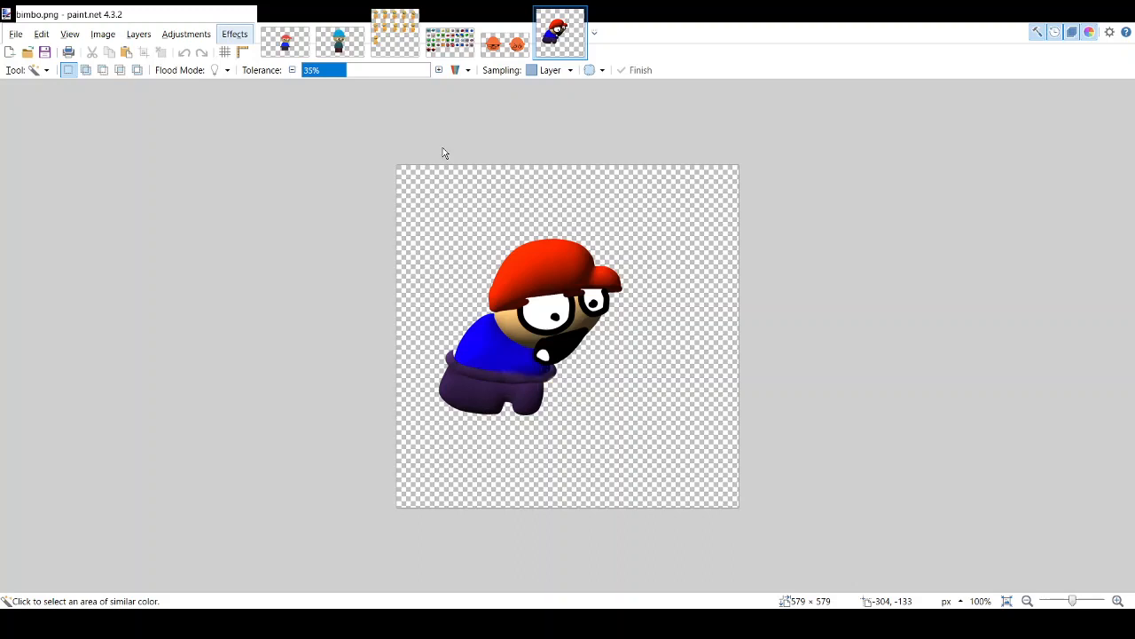
pyautogui.moveTo(447, 149)
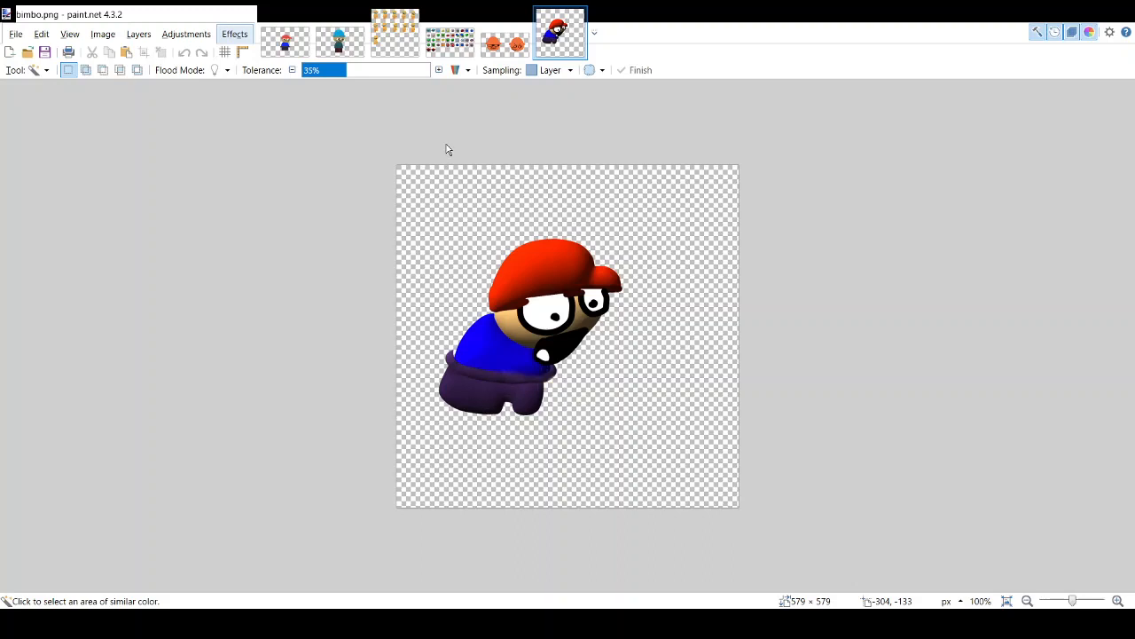
pyautogui.moveTo(449, 147)
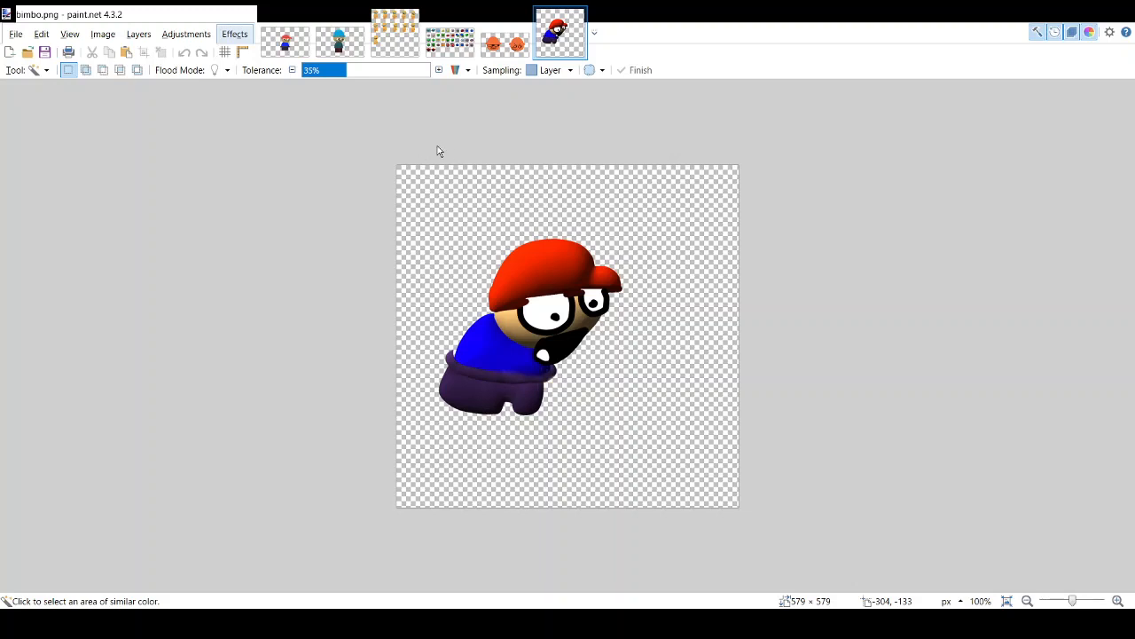
pyautogui.moveTo(432, 149)
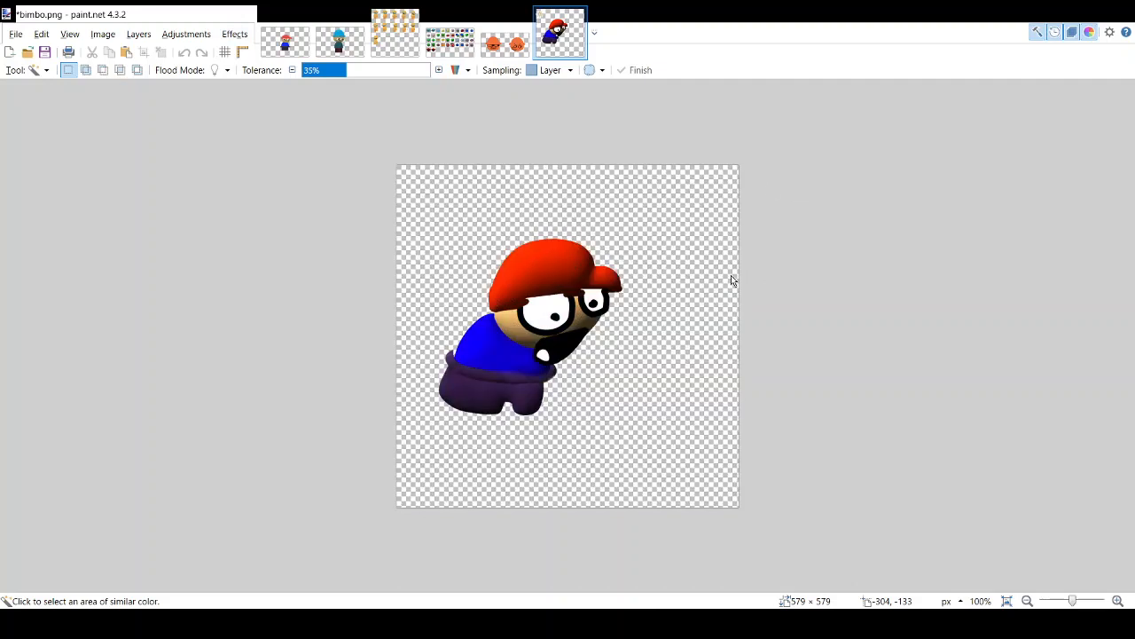
pyautogui.moveTo(535, 309)
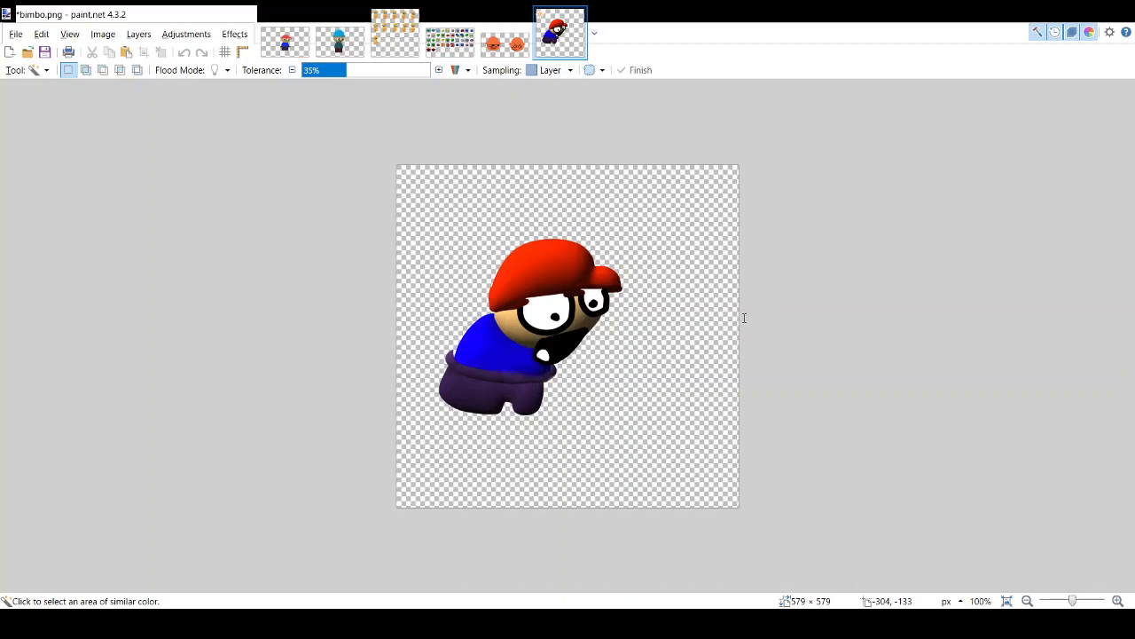
pyautogui.moveTo(793, 239)
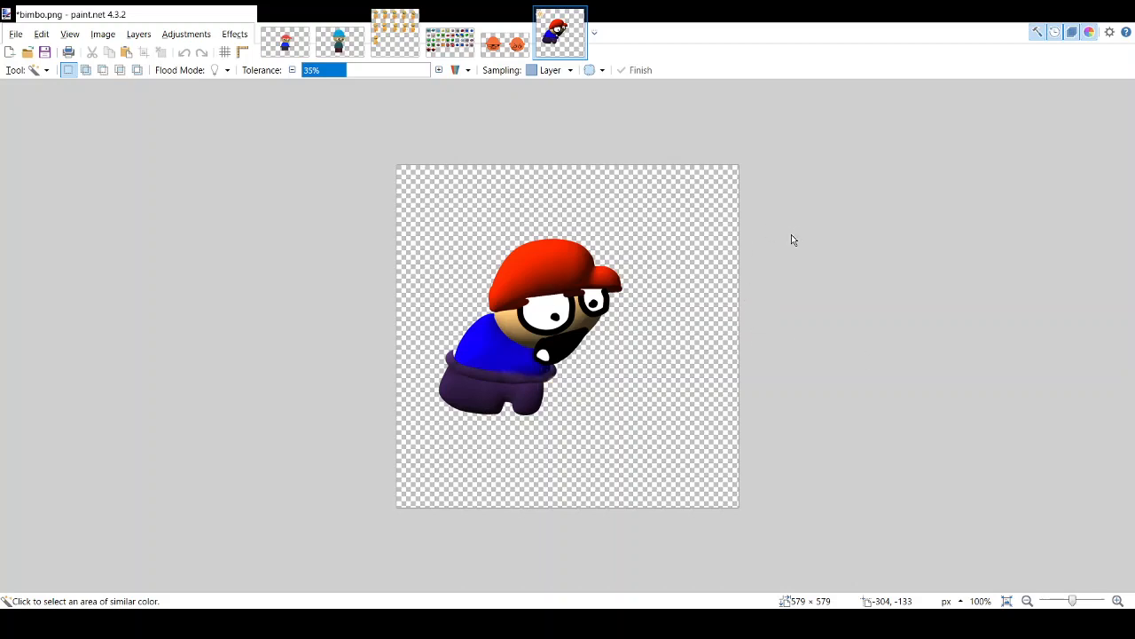
pyautogui.moveTo(683, 383)
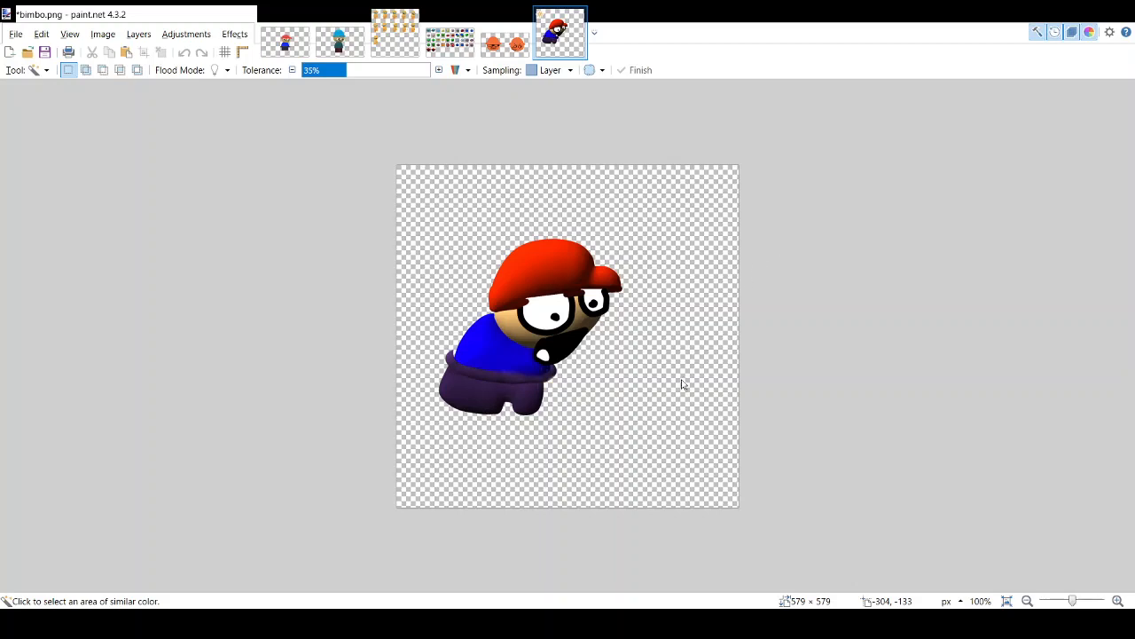
pyautogui.moveTo(660, 405)
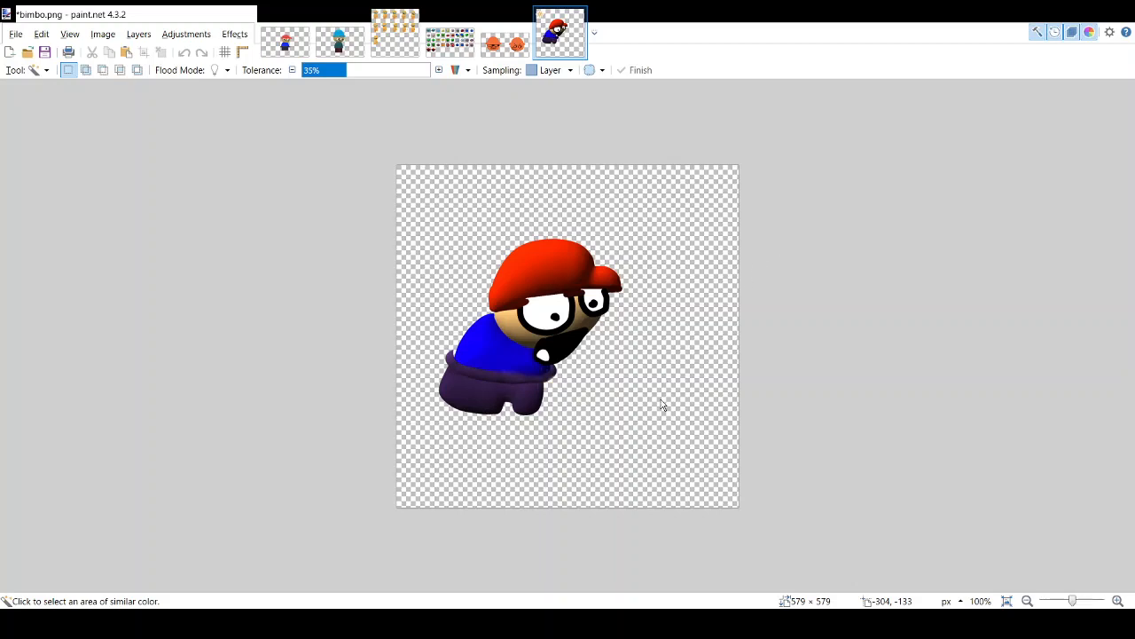
pyautogui.moveTo(685, 388)
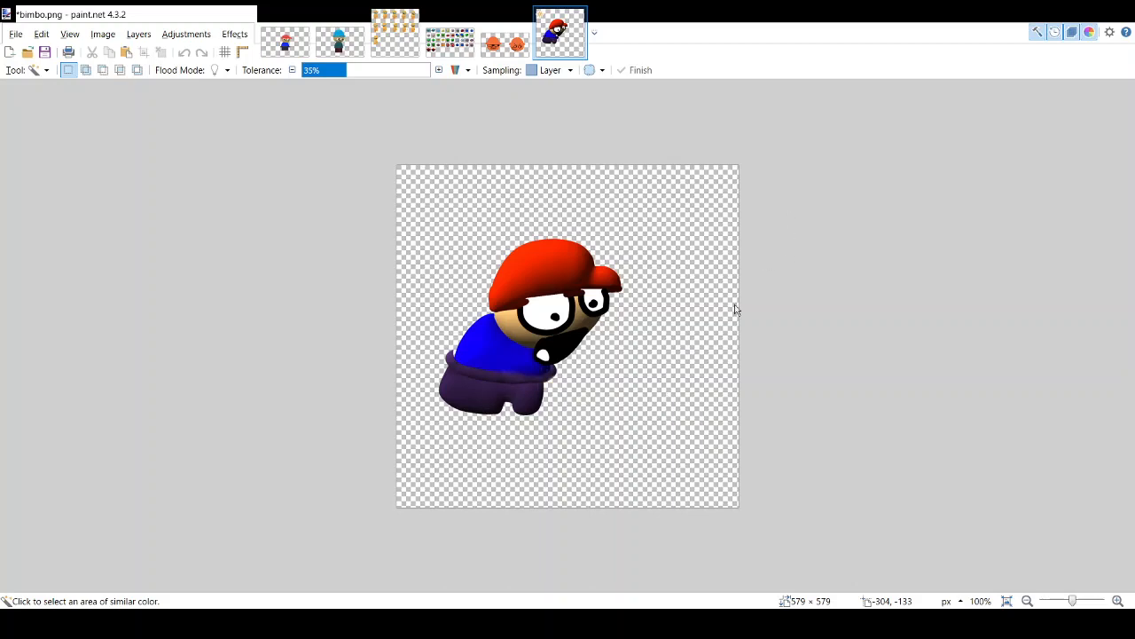
pyautogui.moveTo(795, 269)
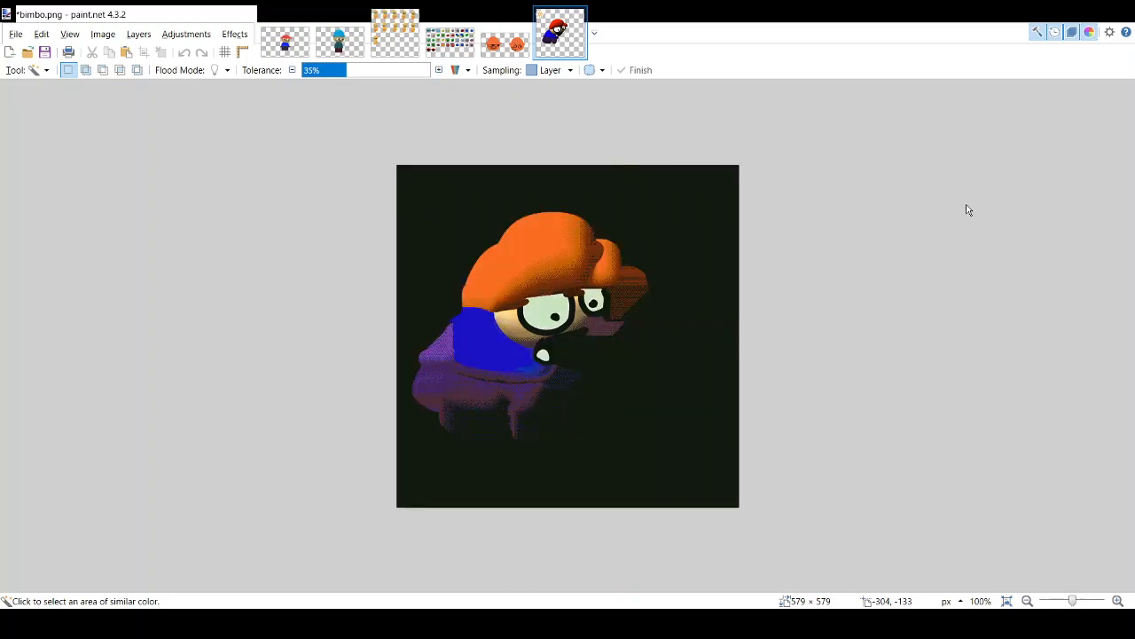
pyautogui.moveTo(933, 195)
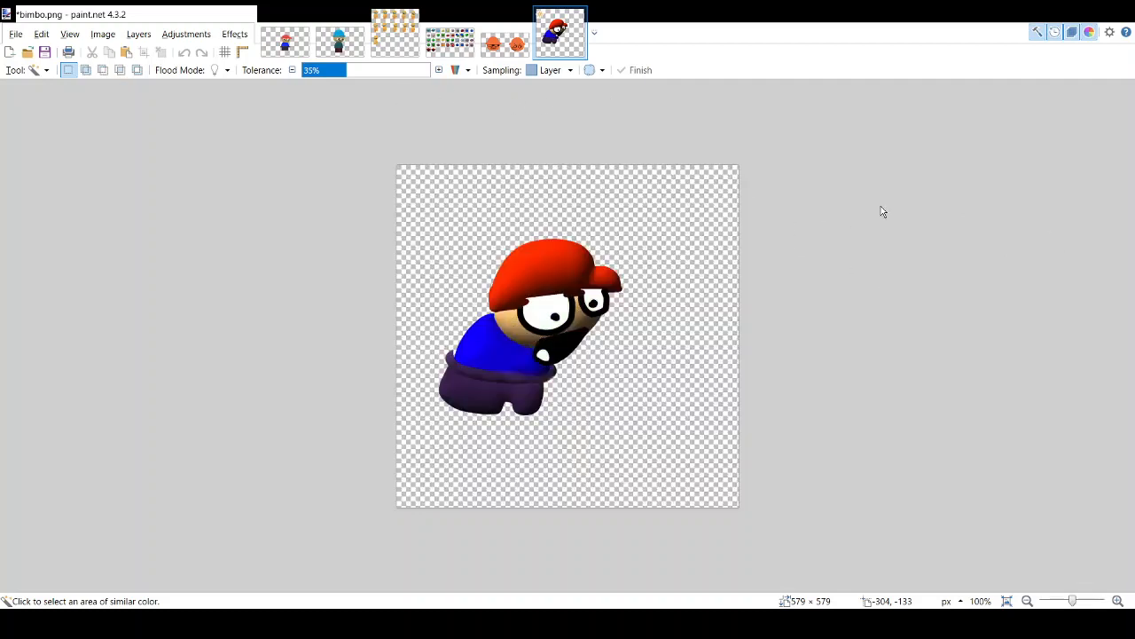
pyautogui.moveTo(1071, 230)
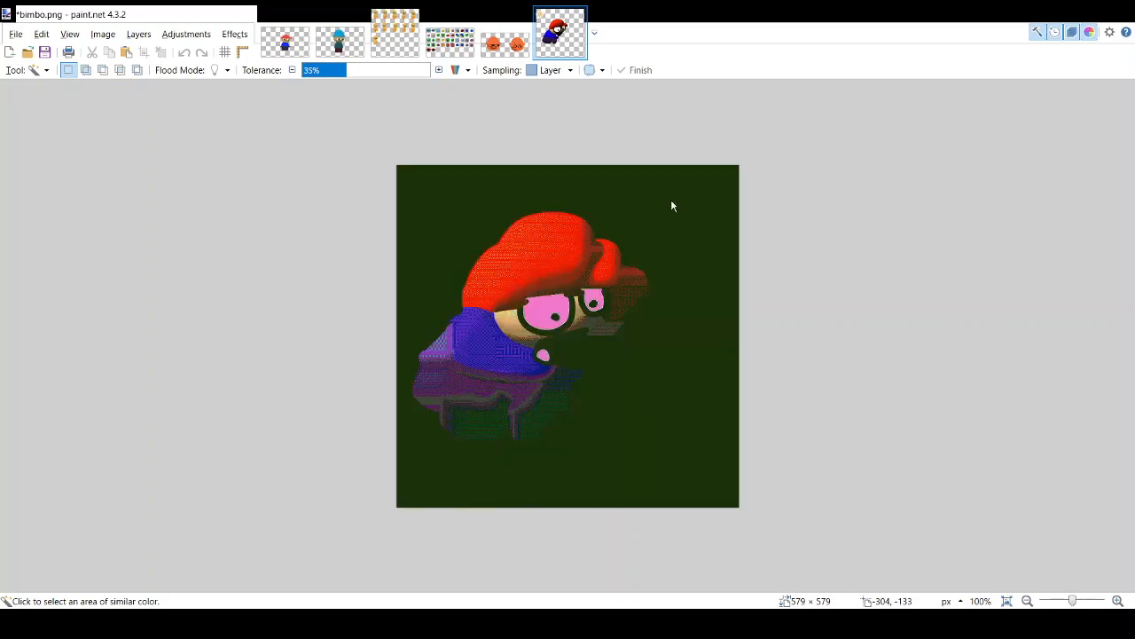
pyautogui.moveTo(1068, 433)
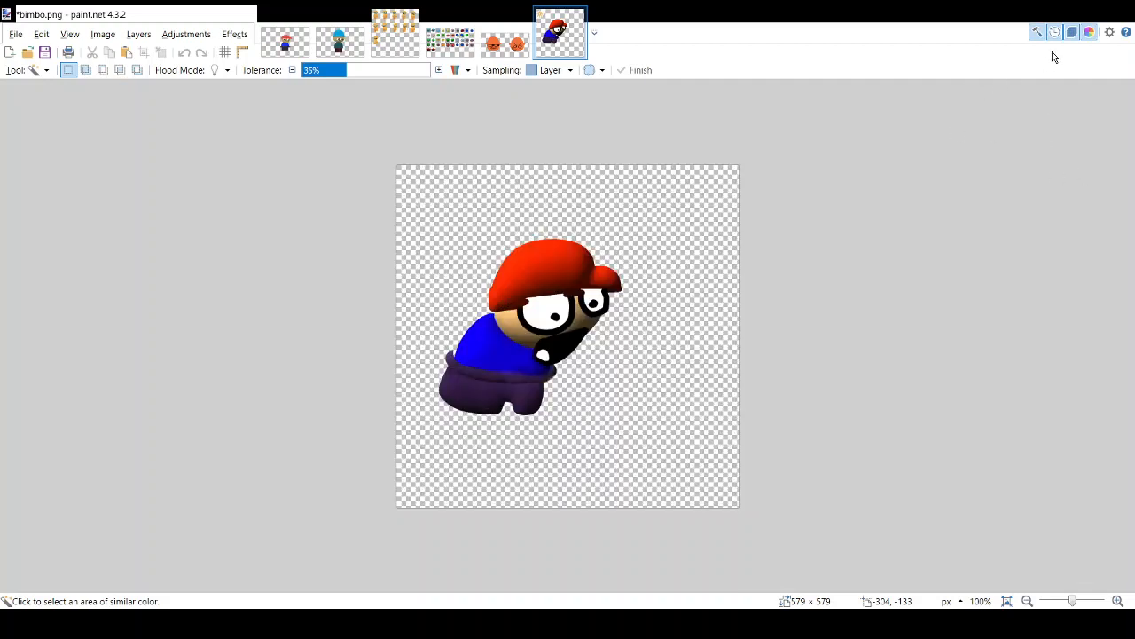
pyautogui.moveTo(766, 316)
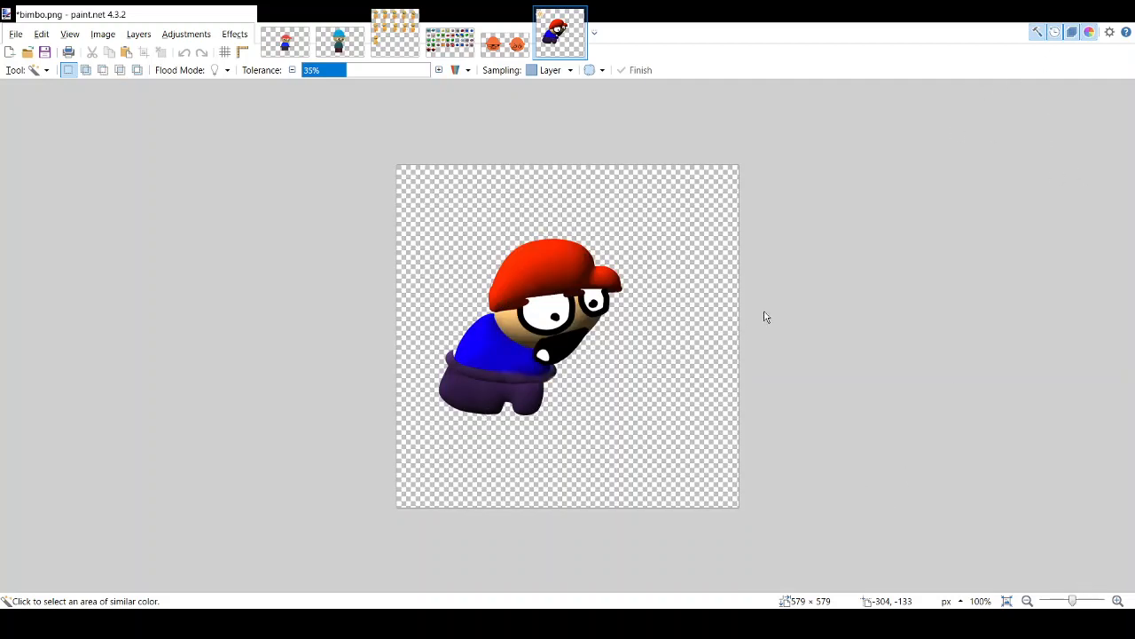
pyautogui.moveTo(1117, 394)
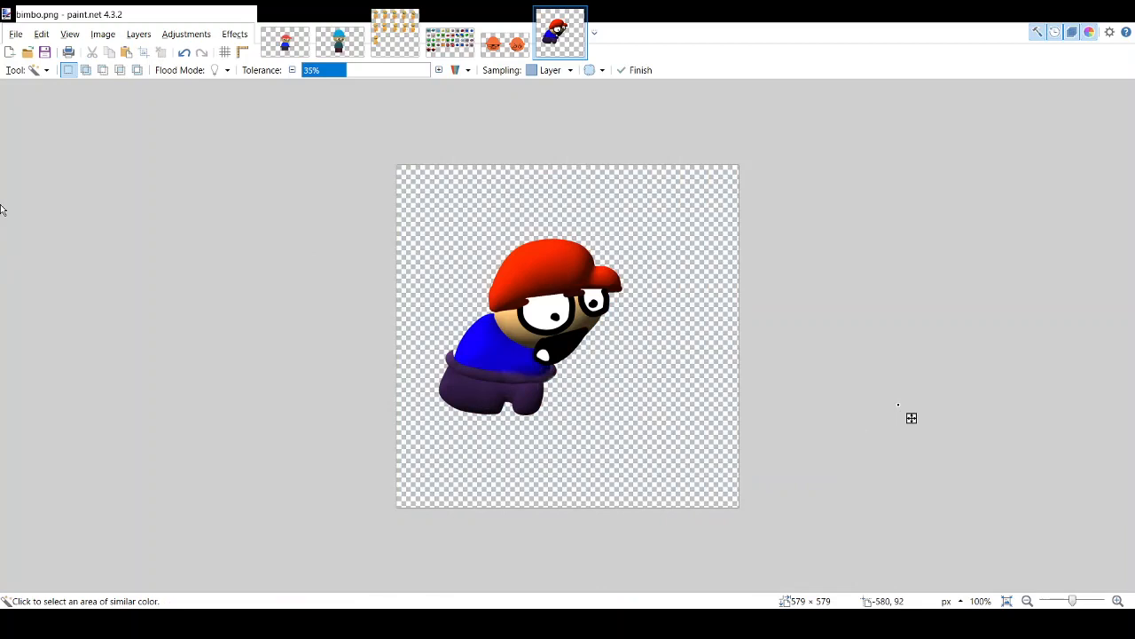
pyautogui.moveTo(681, 379)
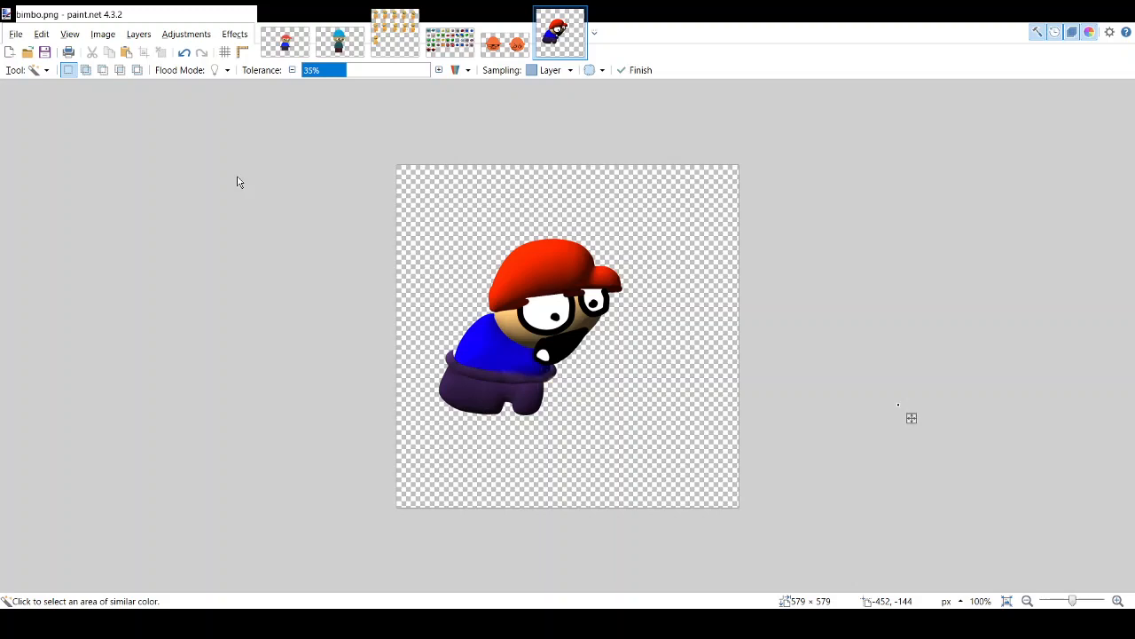
pyautogui.moveTo(244, 170)
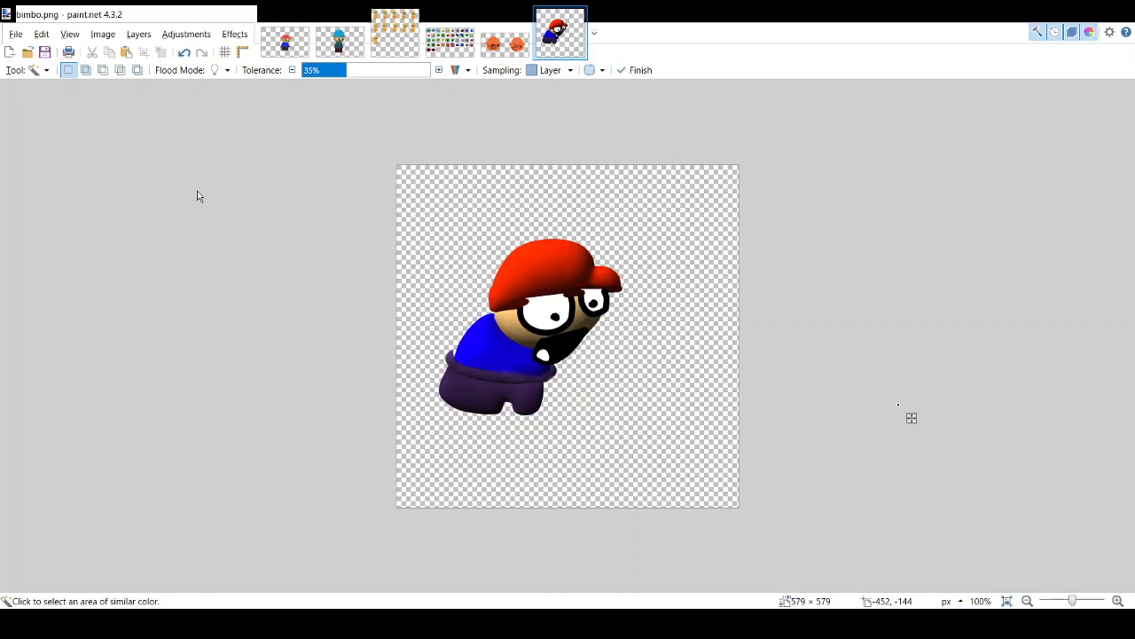
pyautogui.moveTo(204, 245)
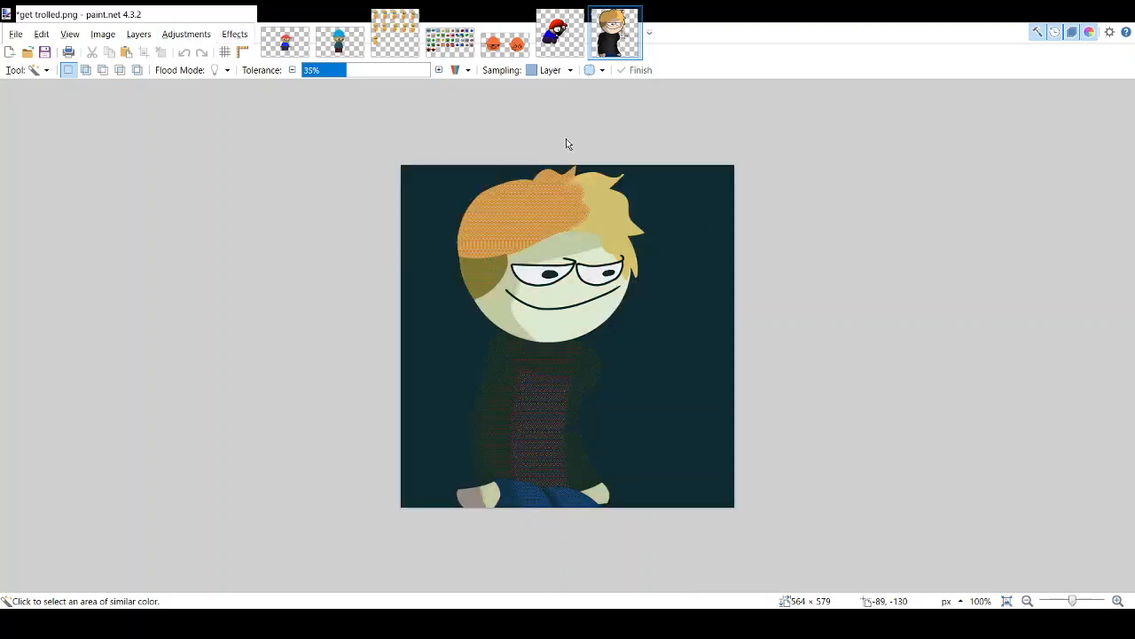
pyautogui.moveTo(768, 482)
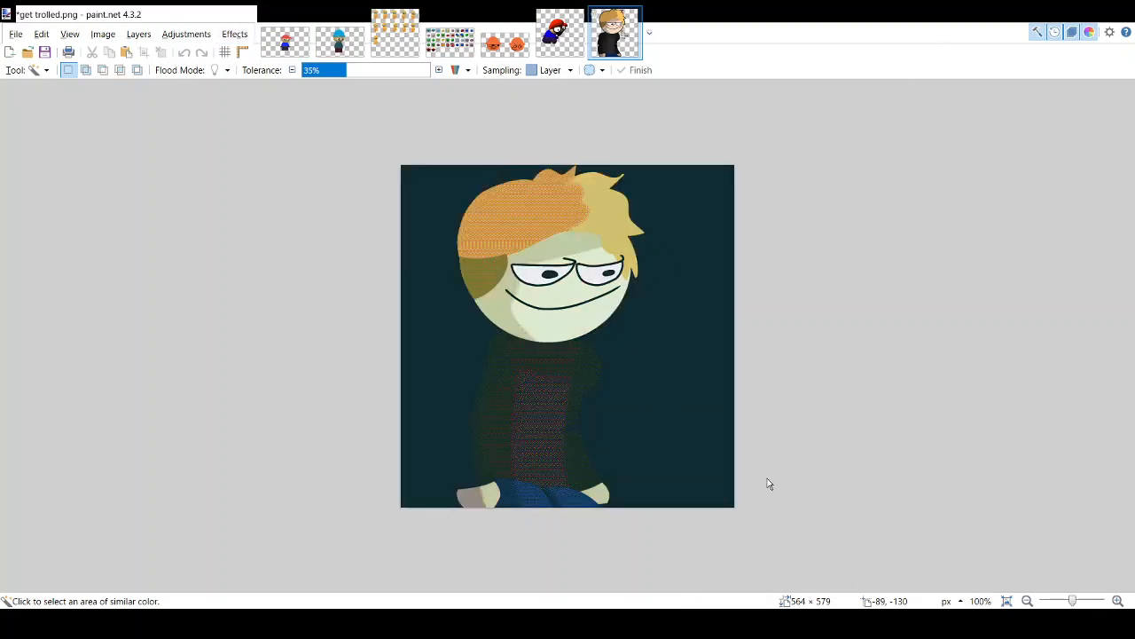
# Step: Bring up the dithered portrait of the orange-and-blond-haired character on dark teal
pyautogui.click(469, 224)
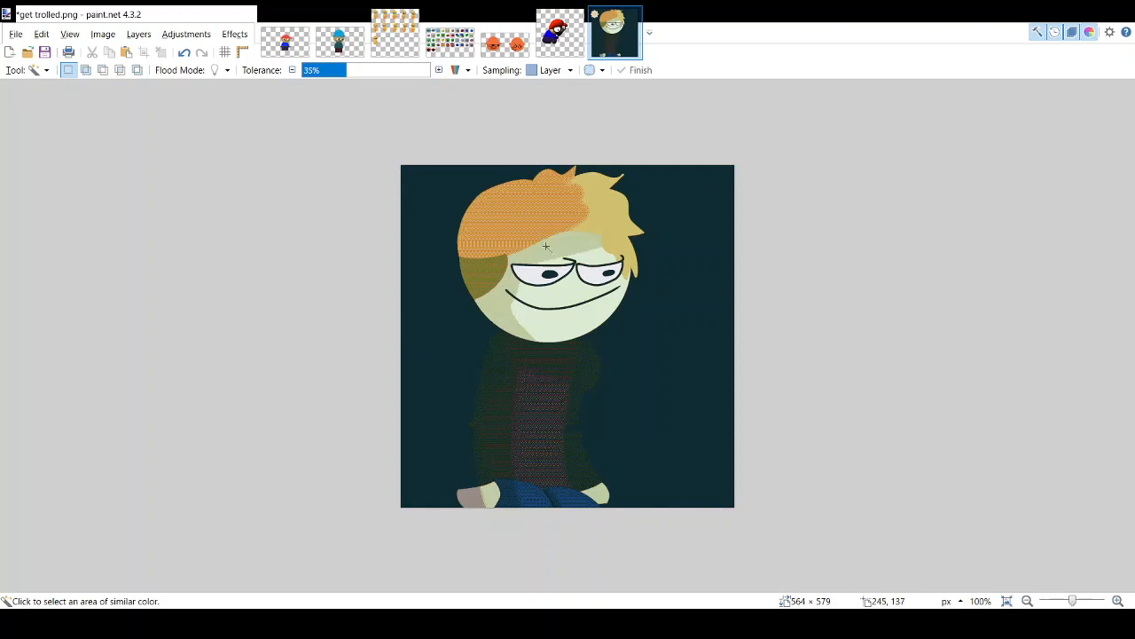
pyautogui.moveTo(559, 236)
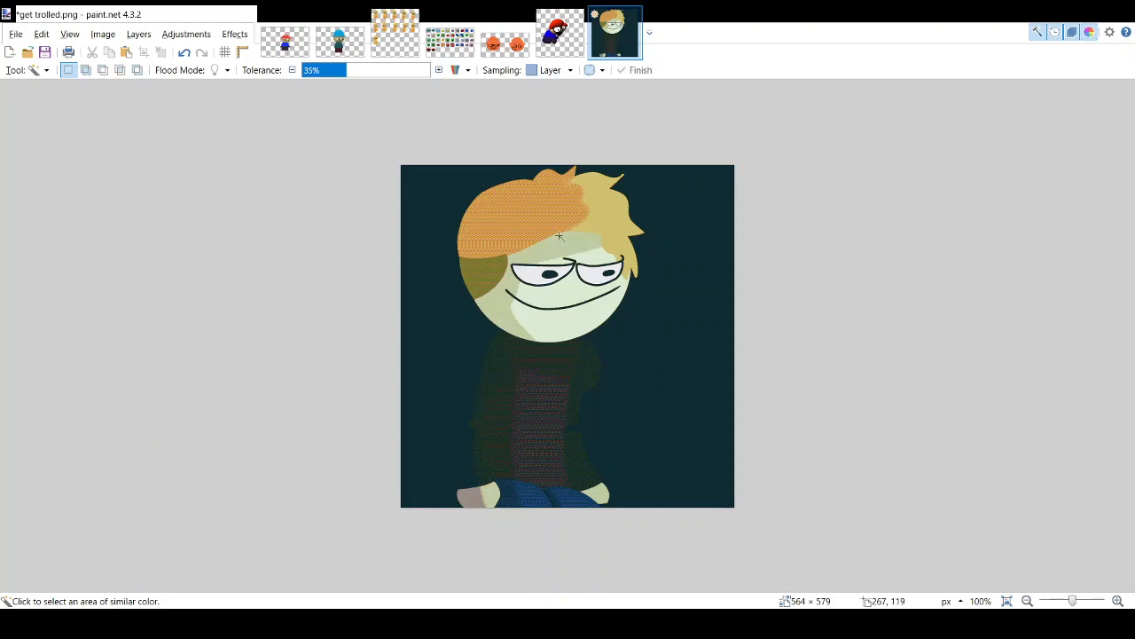